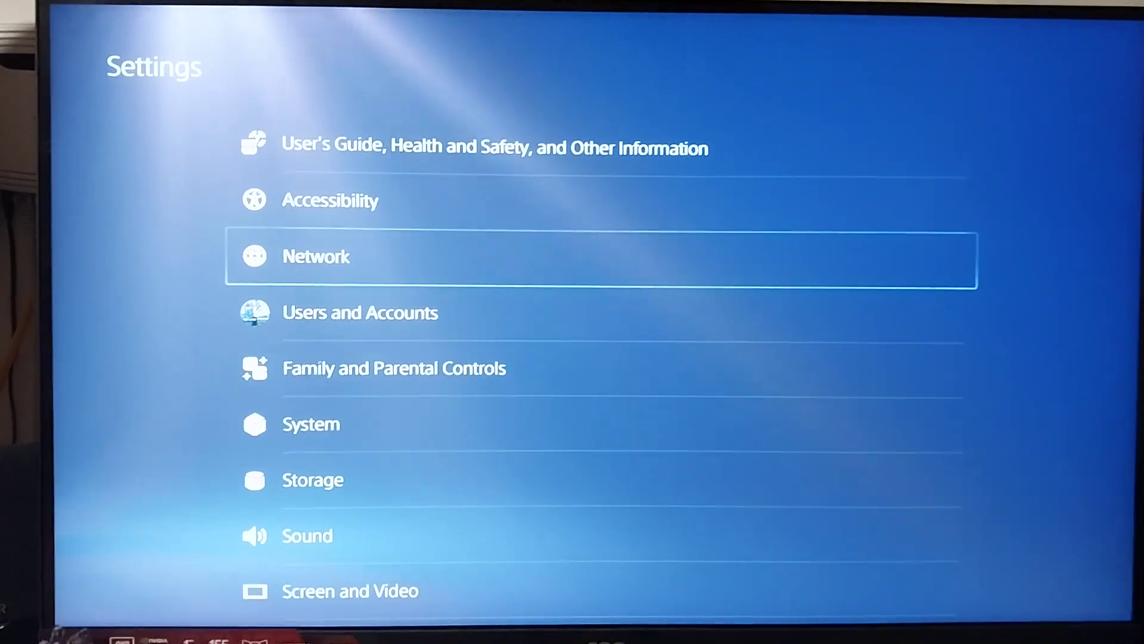
# Step: Go to Network, switch to its Settings section, and highlight Set Up Internet Connection
pyautogui.click(316, 256)
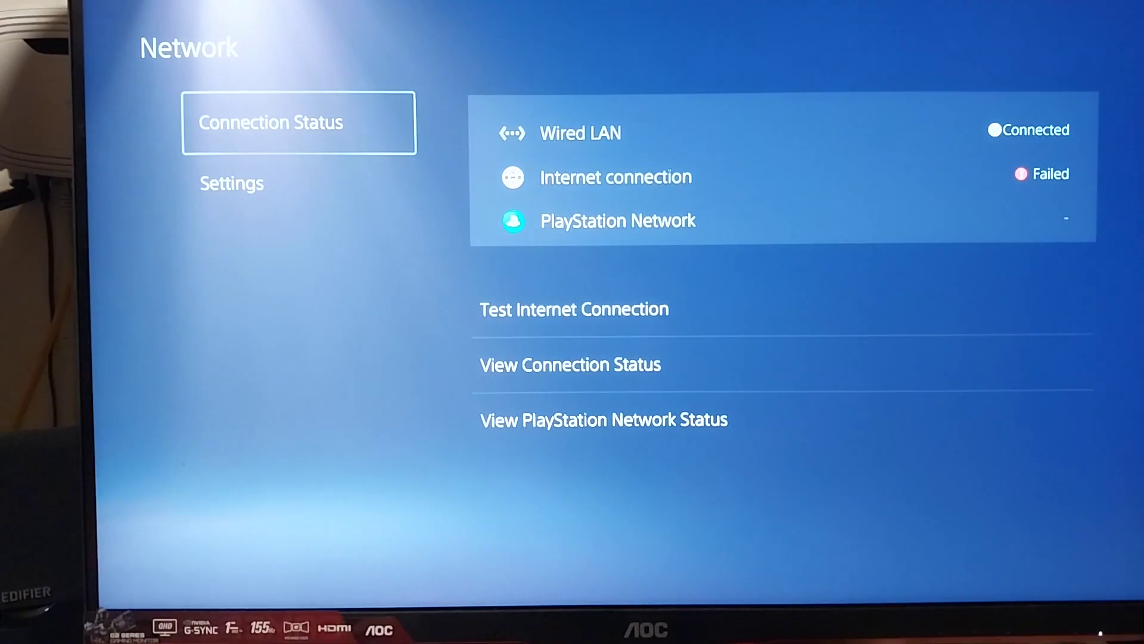
pyautogui.click(231, 183)
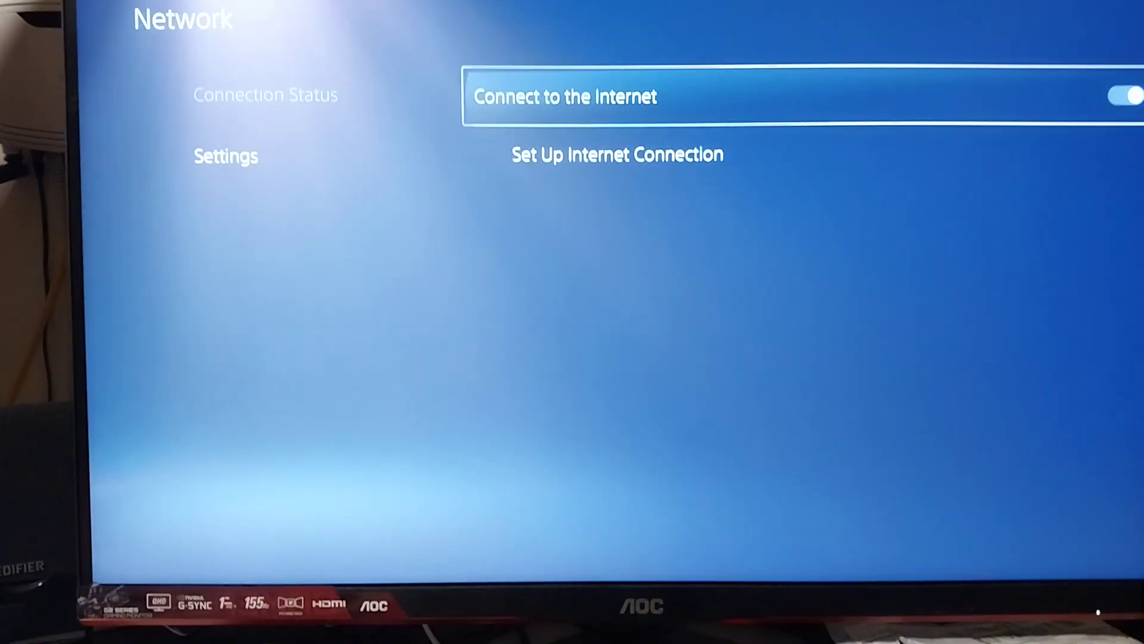
pyautogui.press('down')
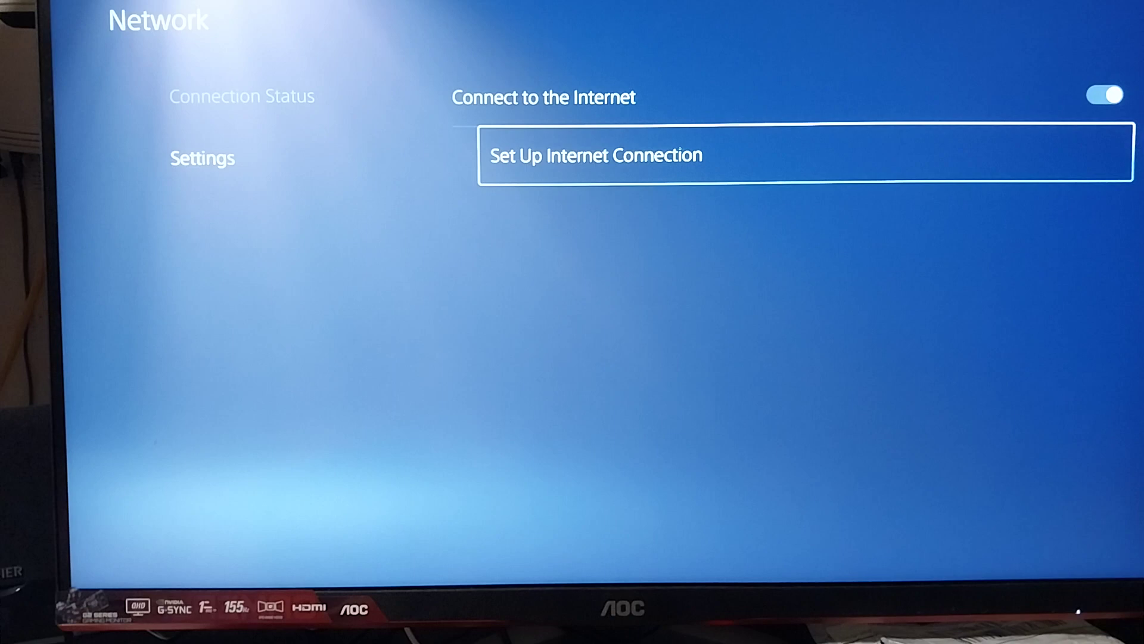
# Step: Set up a new wired LAN connection under the default name 'Wired LAN 1'
pyautogui.click(595, 155)
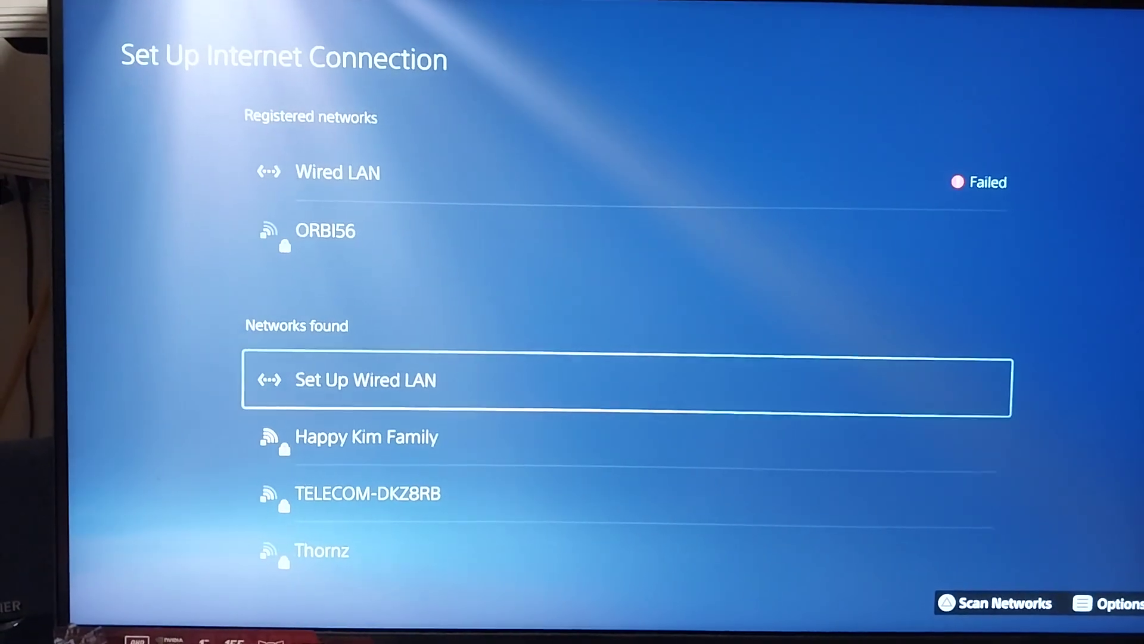
pyautogui.click(365, 379)
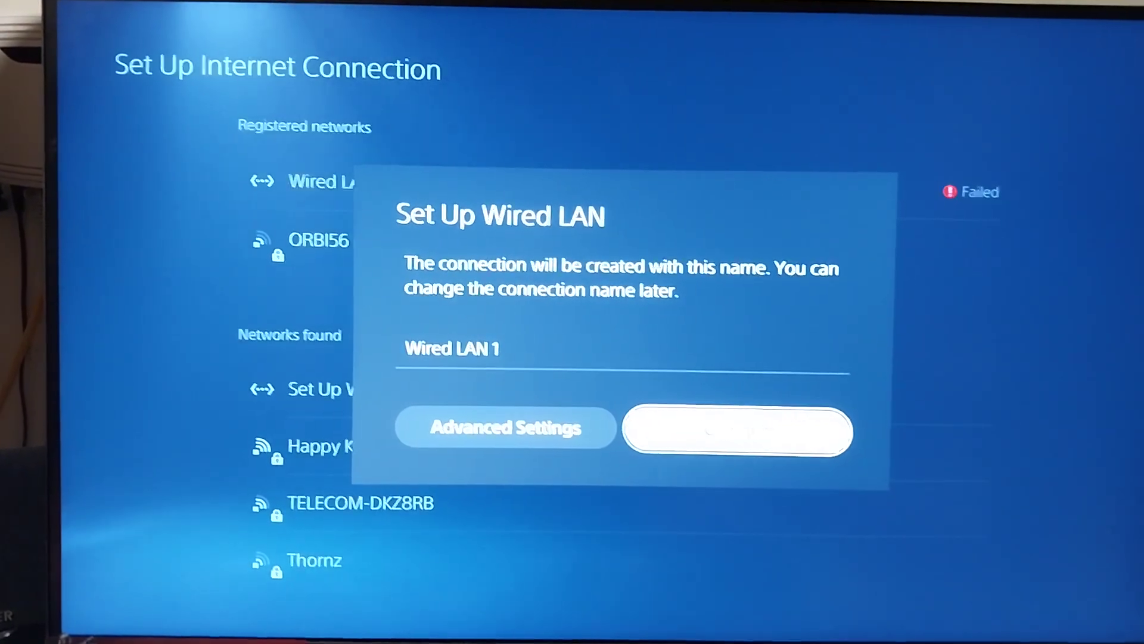
pyautogui.click(735, 432)
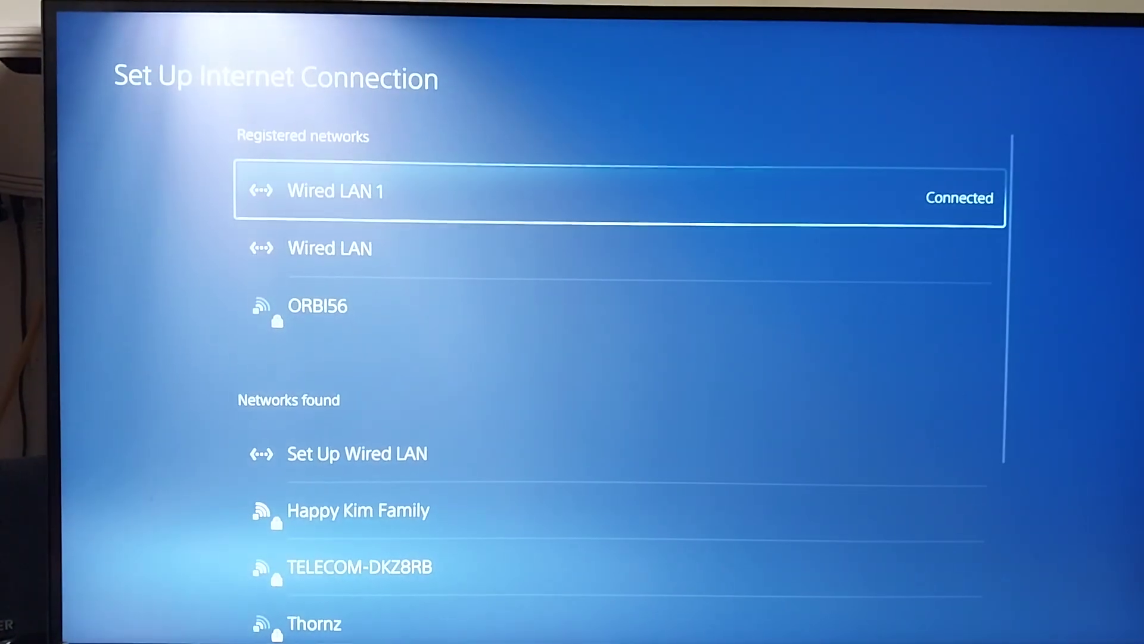
pyautogui.press('Down')
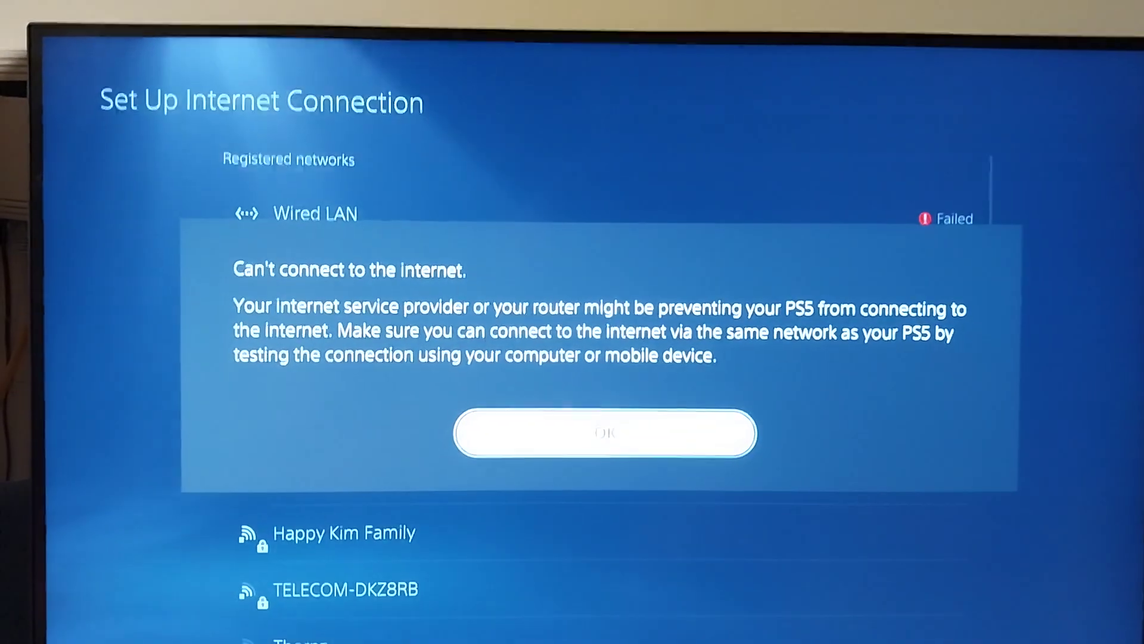
# Step: Dismiss the 'Can't connect to the internet' warning with OK
pyautogui.click(604, 433)
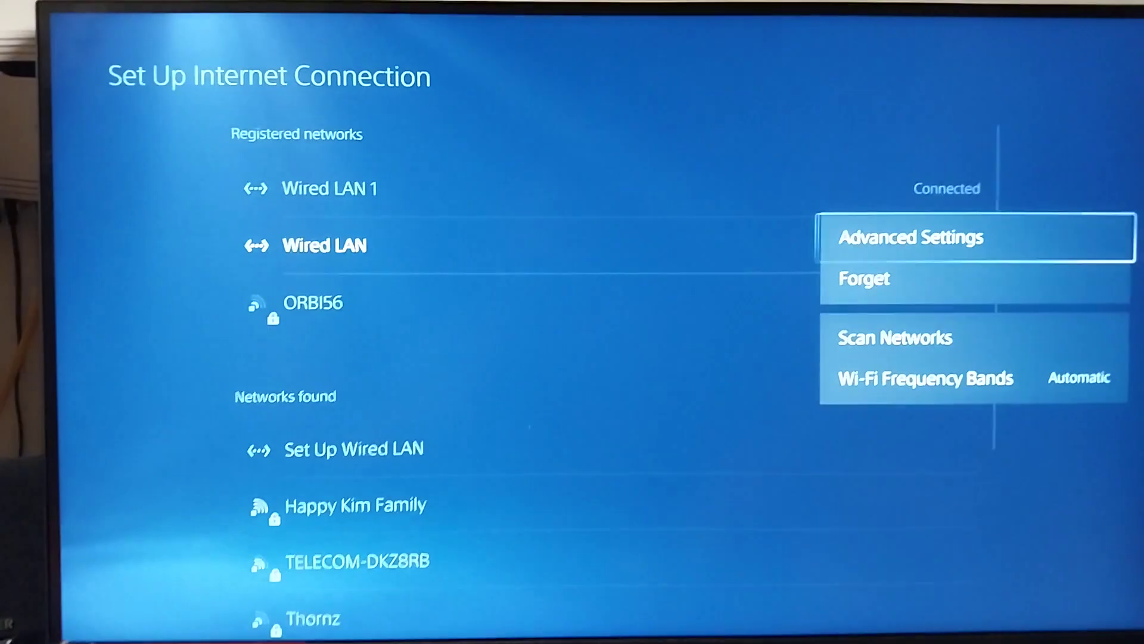
# Step: Forget the old failed Wired LAN entry, then move up to Wired LAN 1
pyautogui.press('Down')
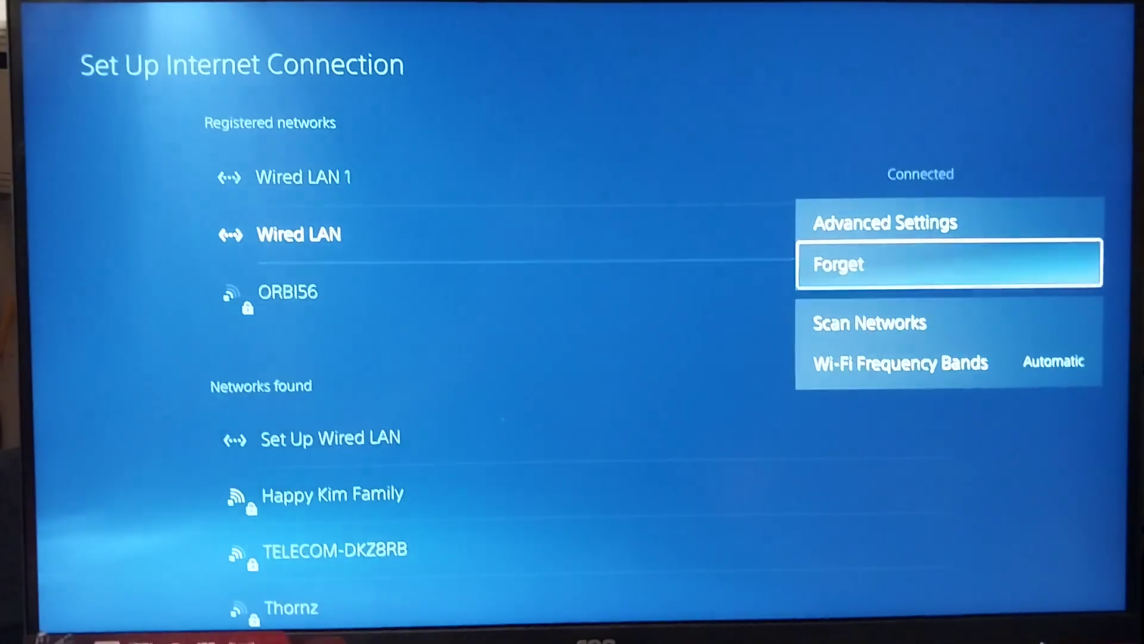
pyautogui.click(837, 264)
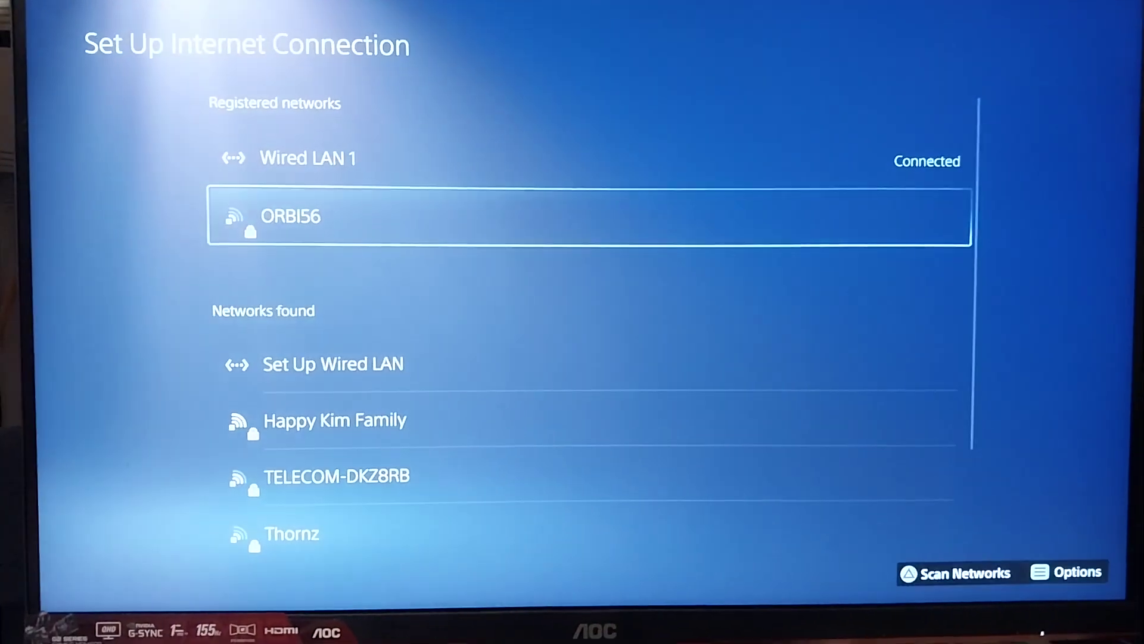
pyautogui.press('up')
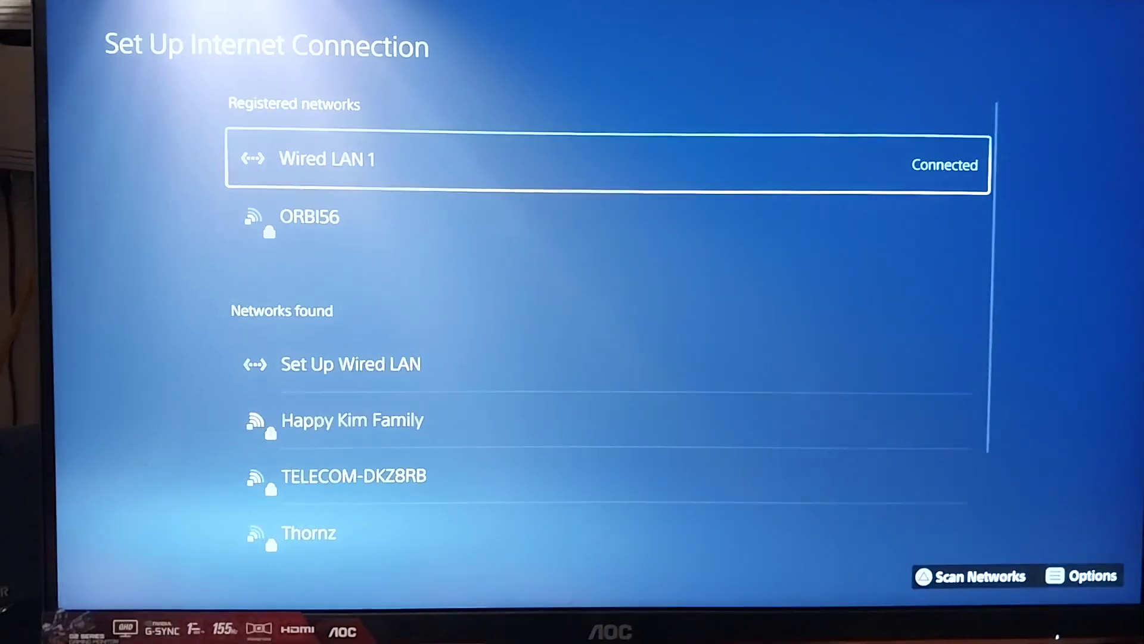
# Step: Open Advanced Settings for Wired LAN 1, confirming its connection name stays 'Wired LAN 1'
pyautogui.click(1087, 576)
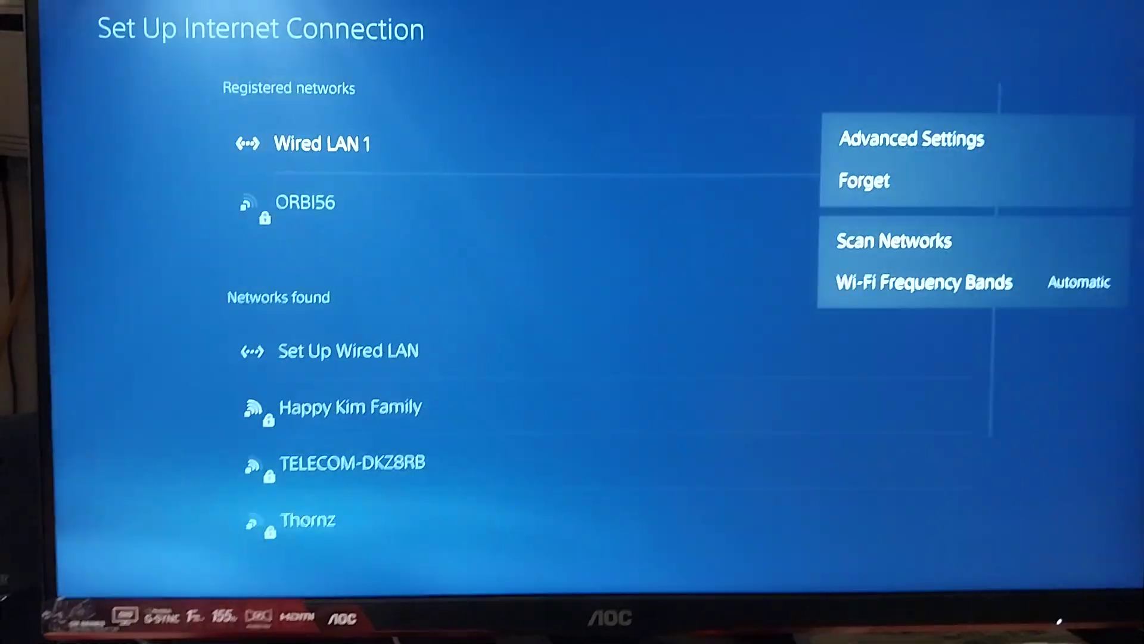
pyautogui.click(911, 139)
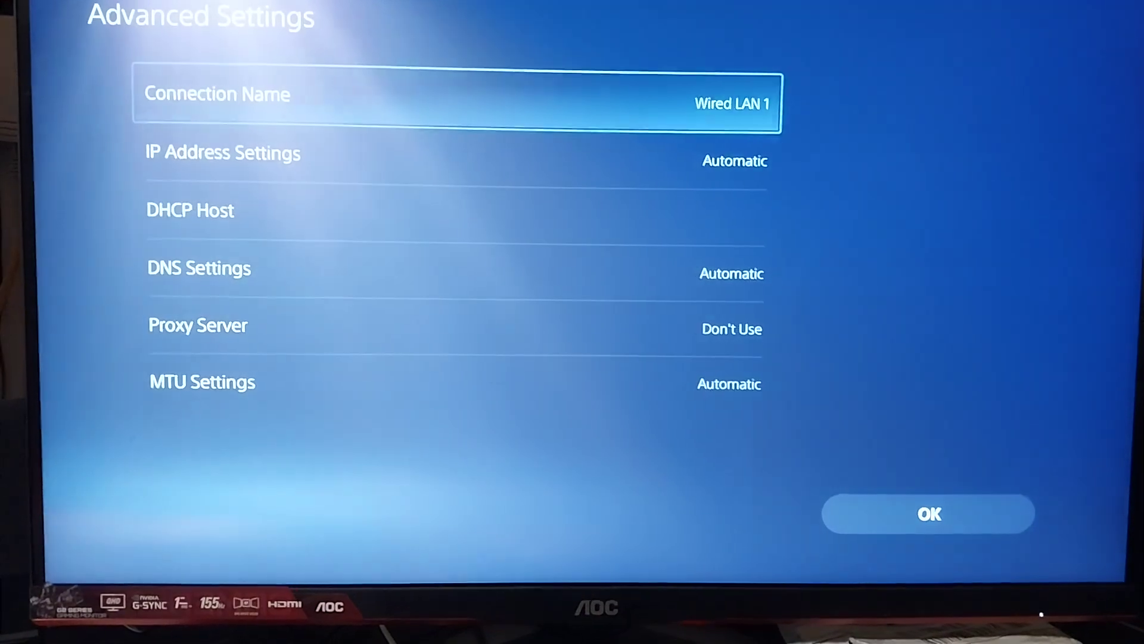
pyautogui.click(458, 103)
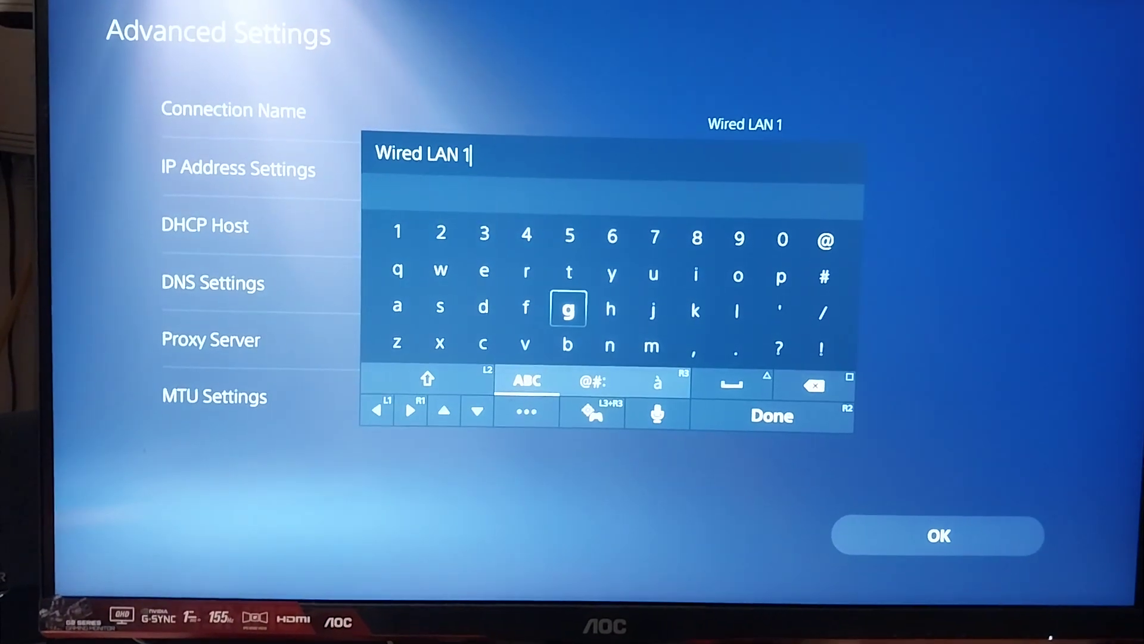
pyautogui.click(770, 416)
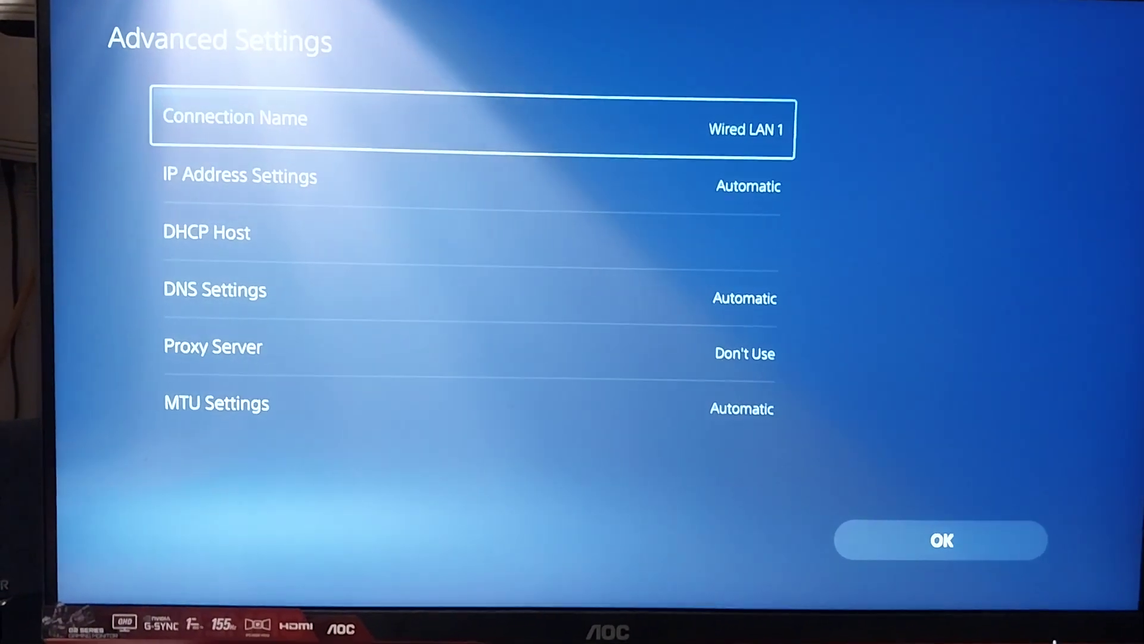